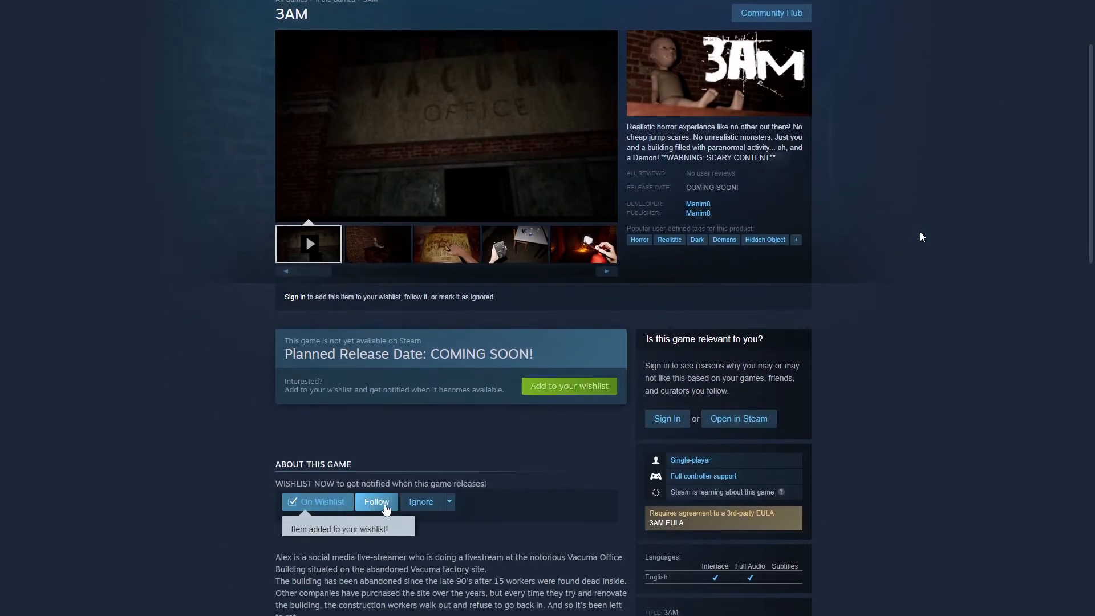
- Follow the upcoming game 3AM on its Steam store page
left_click(375, 502)
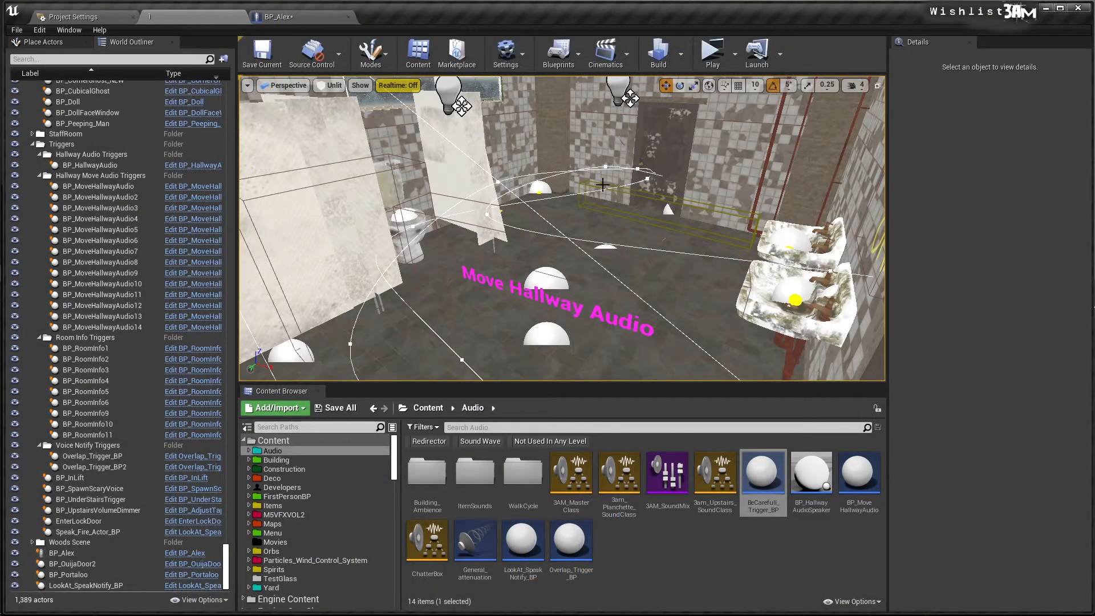
mouse_move(681, 310)
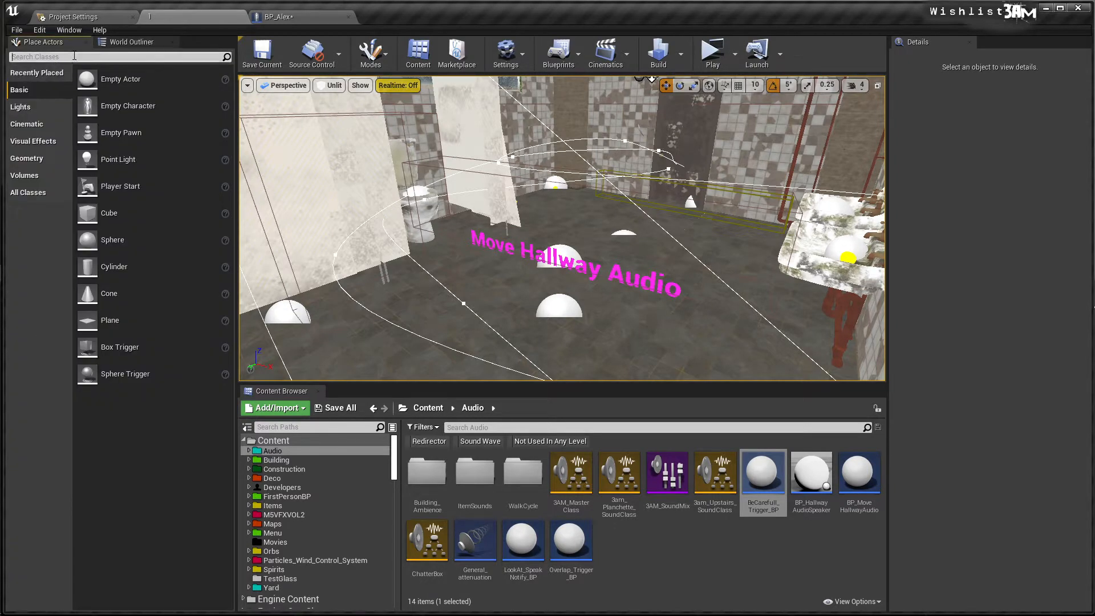
- Find Audio Volume under Place Actors via 'audio' and drop one into the bathroom viewport
type("audio")
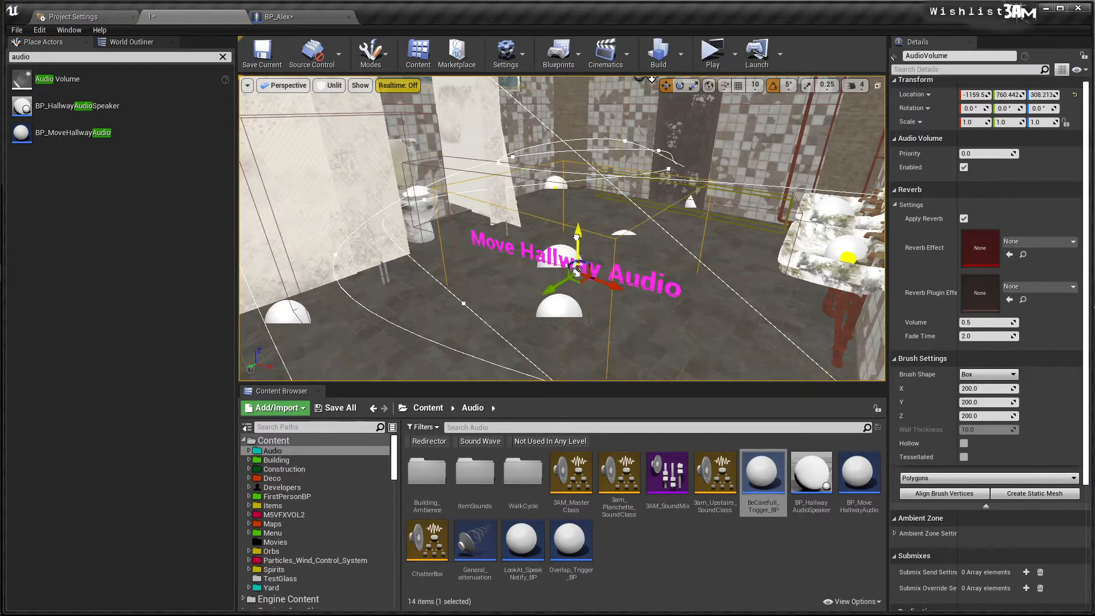
left_click_drag(577, 237, 578, 283)
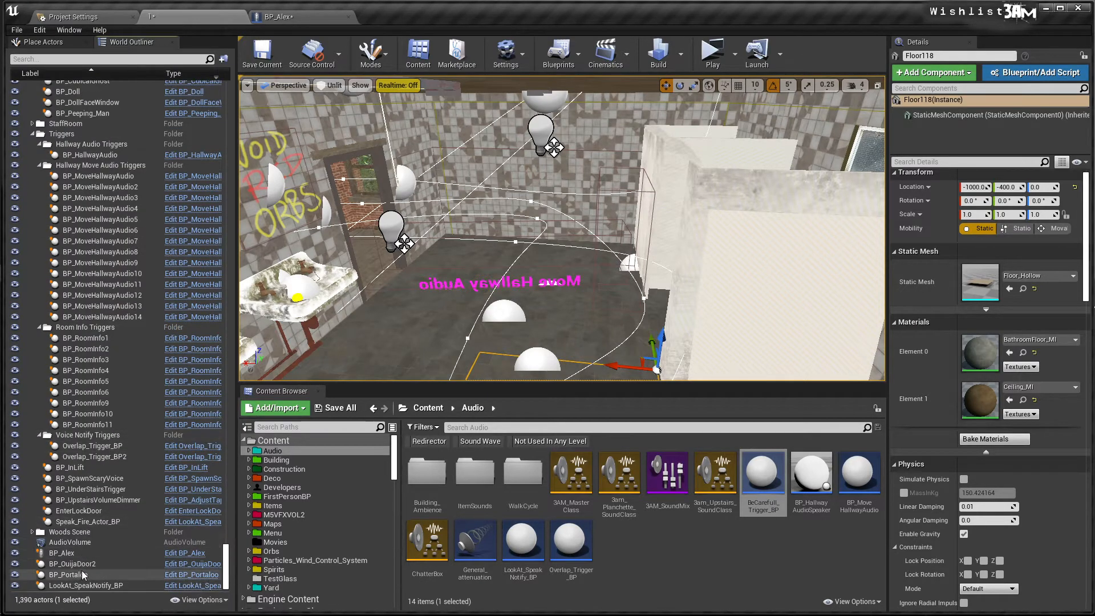
- Select the new AudioVolume and scale it to enclose the bathroom, then deselect assets in the Audio folder
left_click(70, 542)
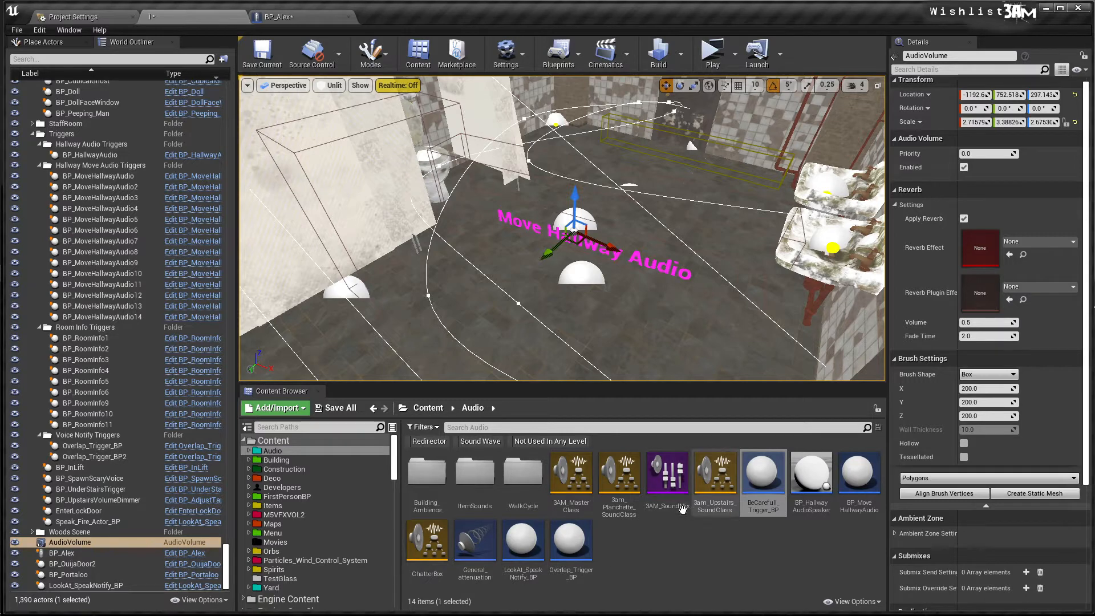
left_click(762, 471)
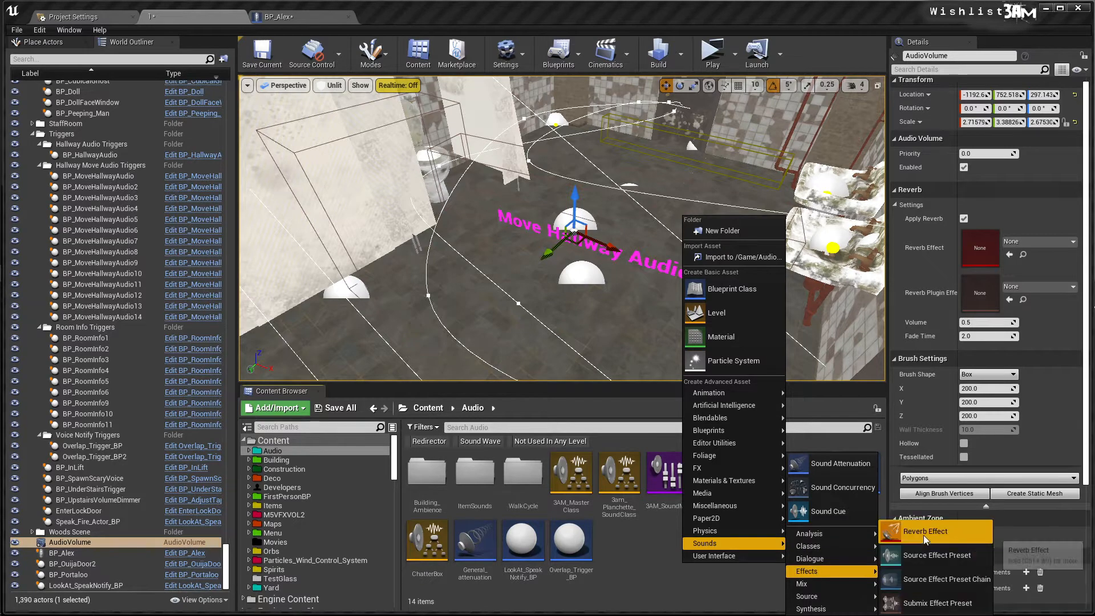
- Create a Reverb Effect asset named BathroomReverbEffect in the Audio folder for the volume
left_click(926, 532)
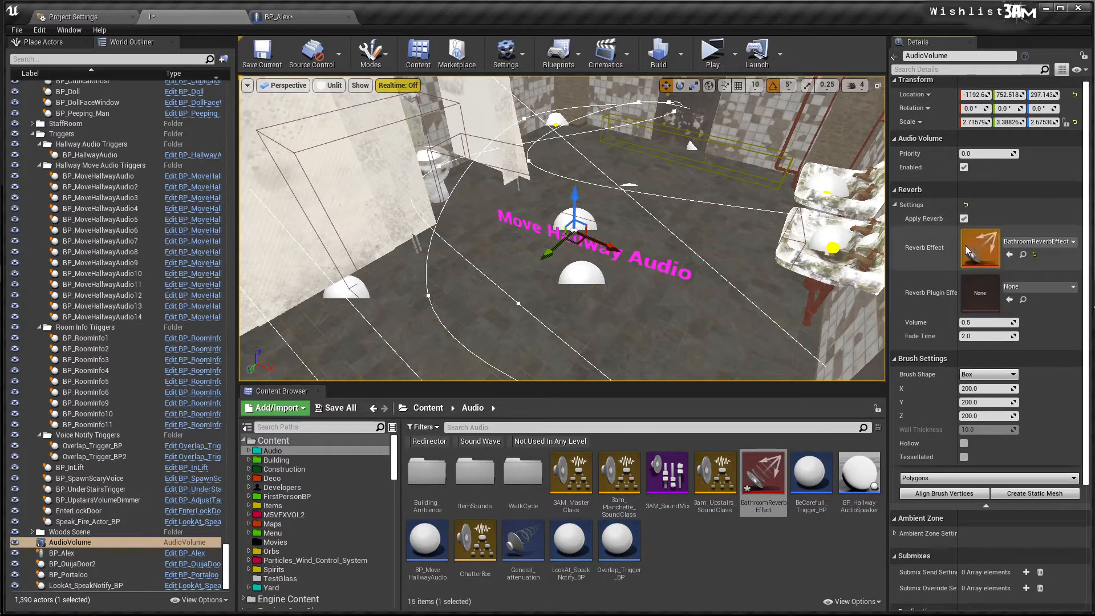
- Raise the Audio Volume's reverb Volume from 0.5 to 1.0
left_click(985, 322)
type("1")
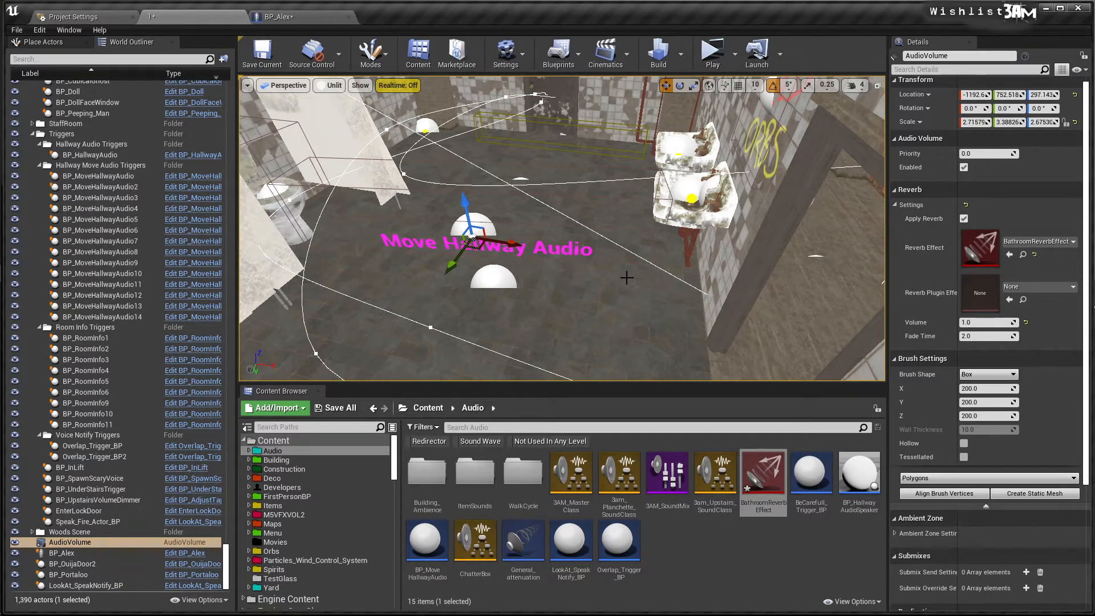
mouse_move(704, 280)
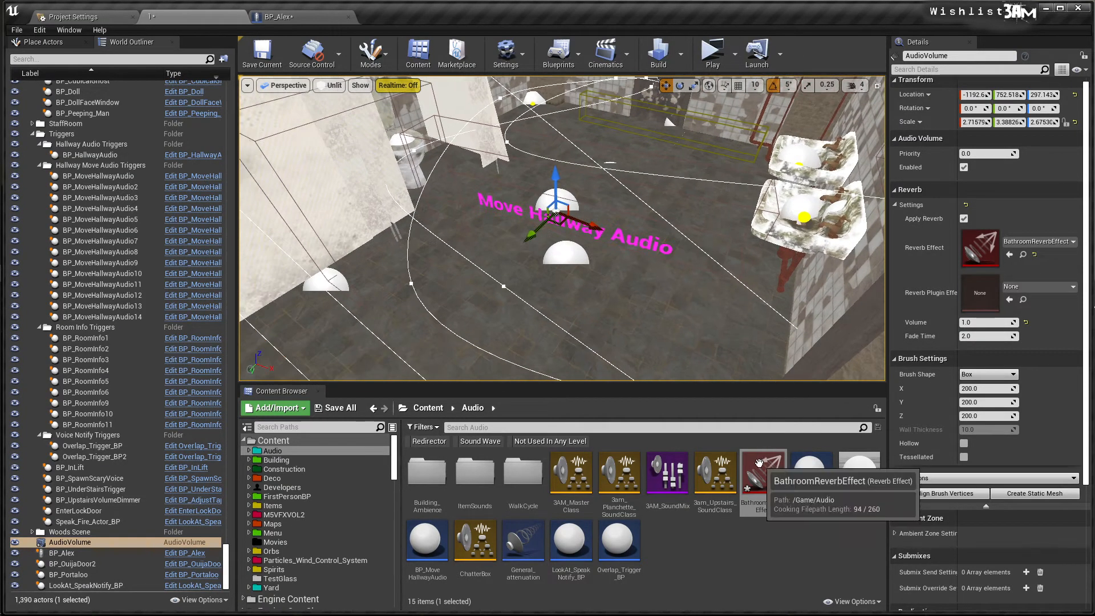
- Edit BathroomReverbEffect and lengthen its late-reflection Decay Time to about 12.86
double_click(763, 472)
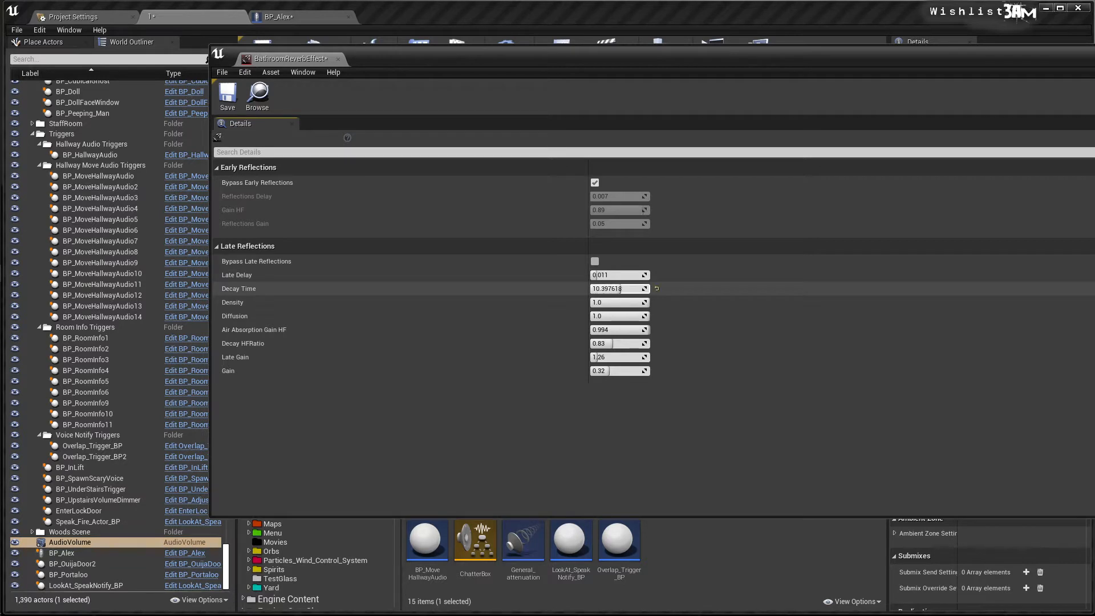
left_click_drag(608, 289, 622, 289)
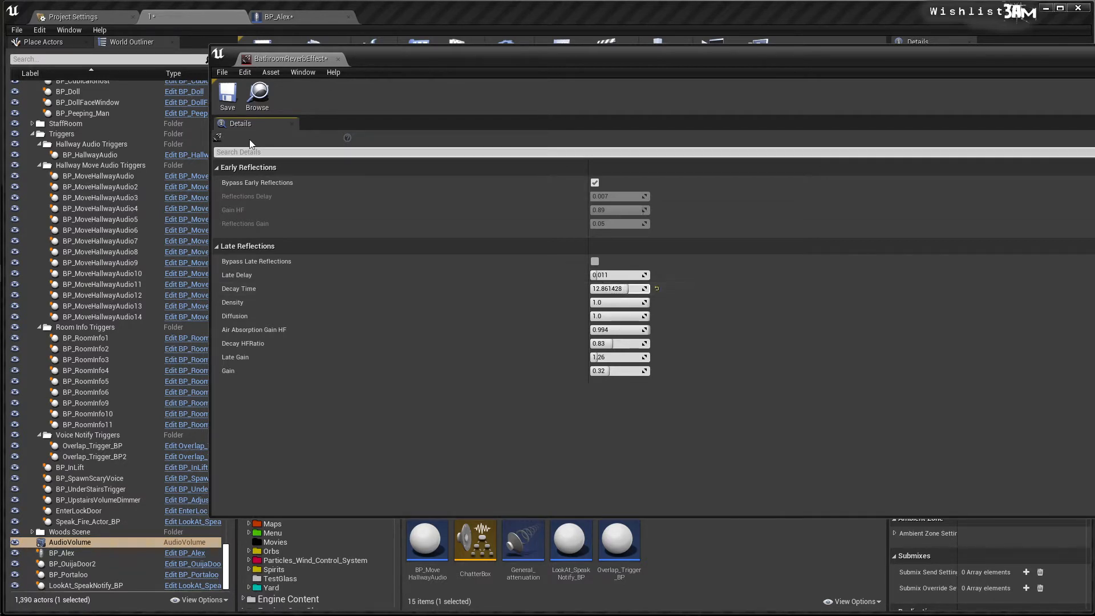
mouse_move(338, 58)
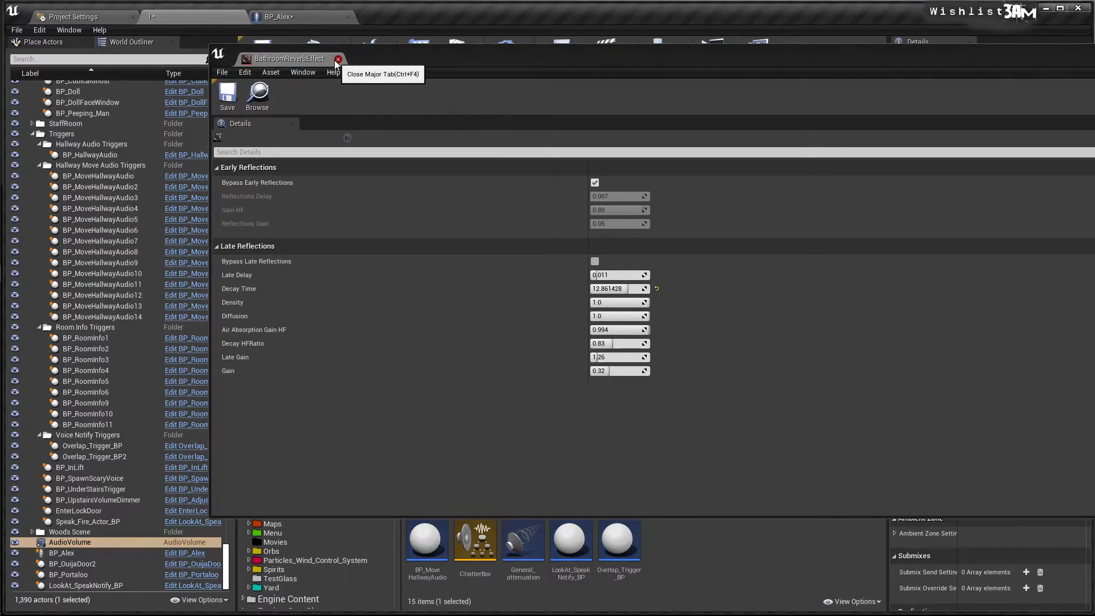
left_click(338, 59)
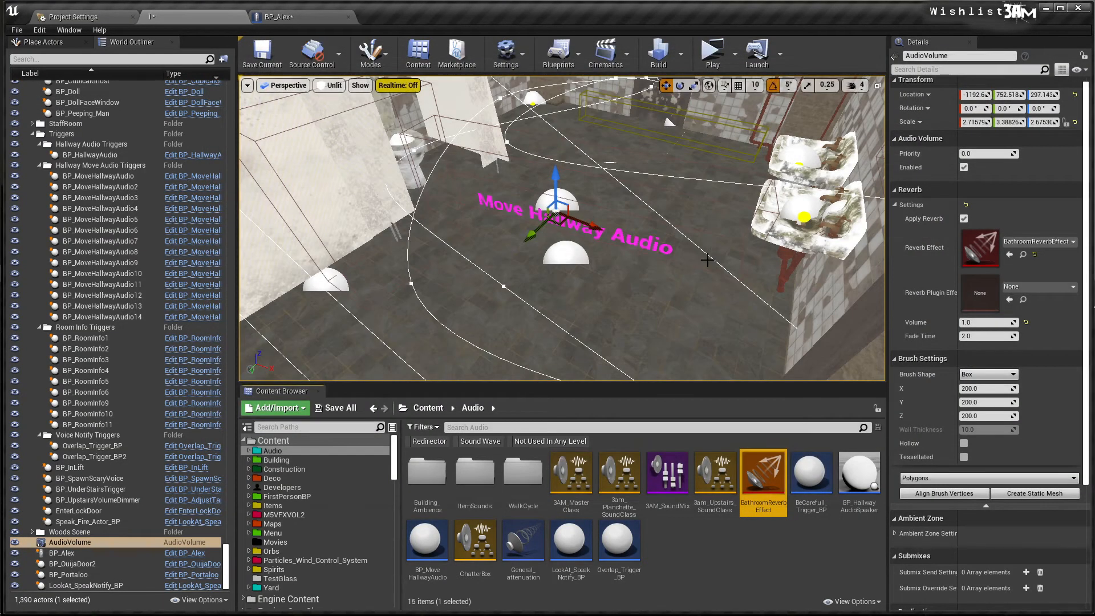
mouse_move(696, 199)
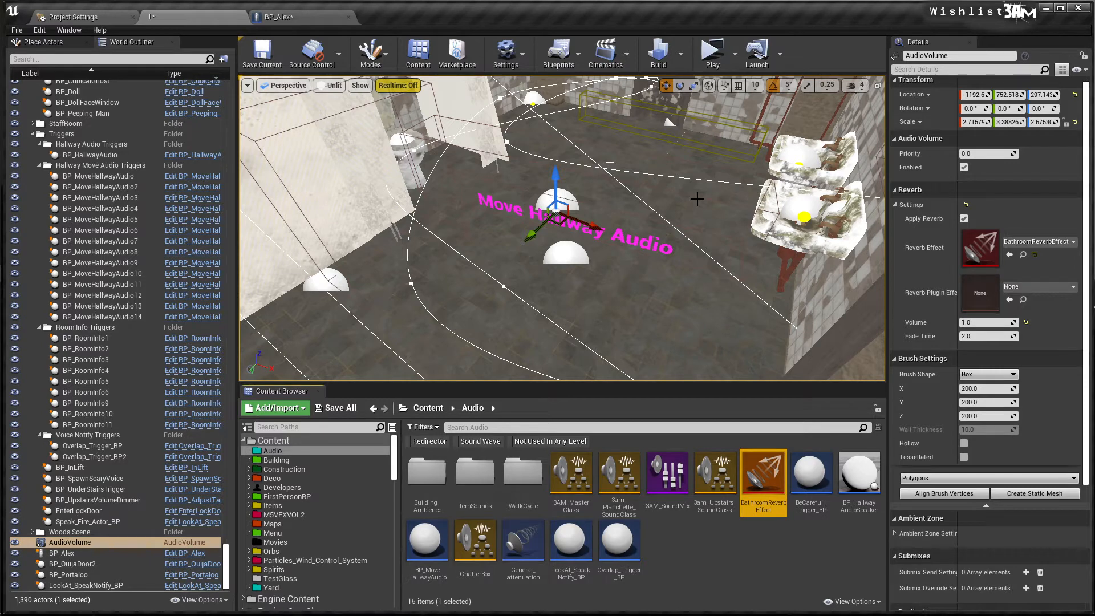
mouse_move(867, 366)
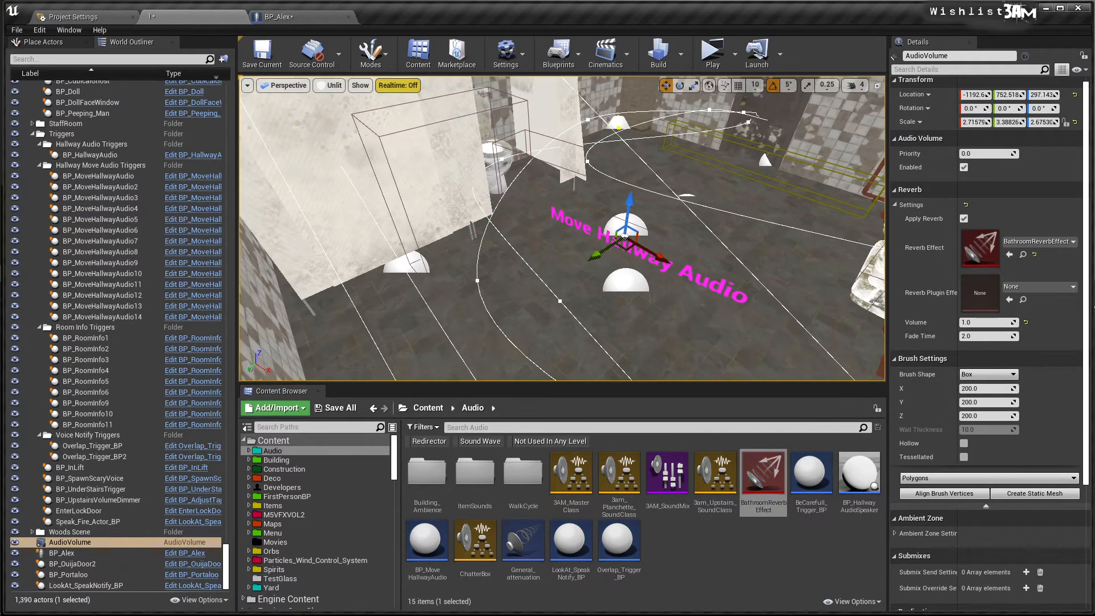
mouse_move(711, 53)
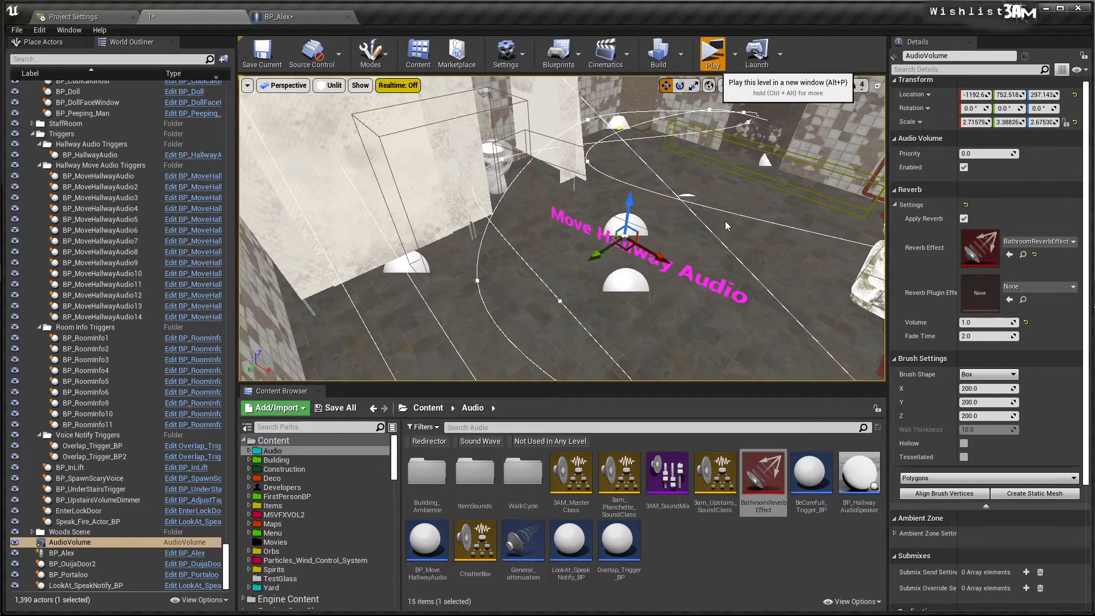
- Play the level as a Standalone Game and run au.IsUsingAudioMixer in the console
left_click(711, 54)
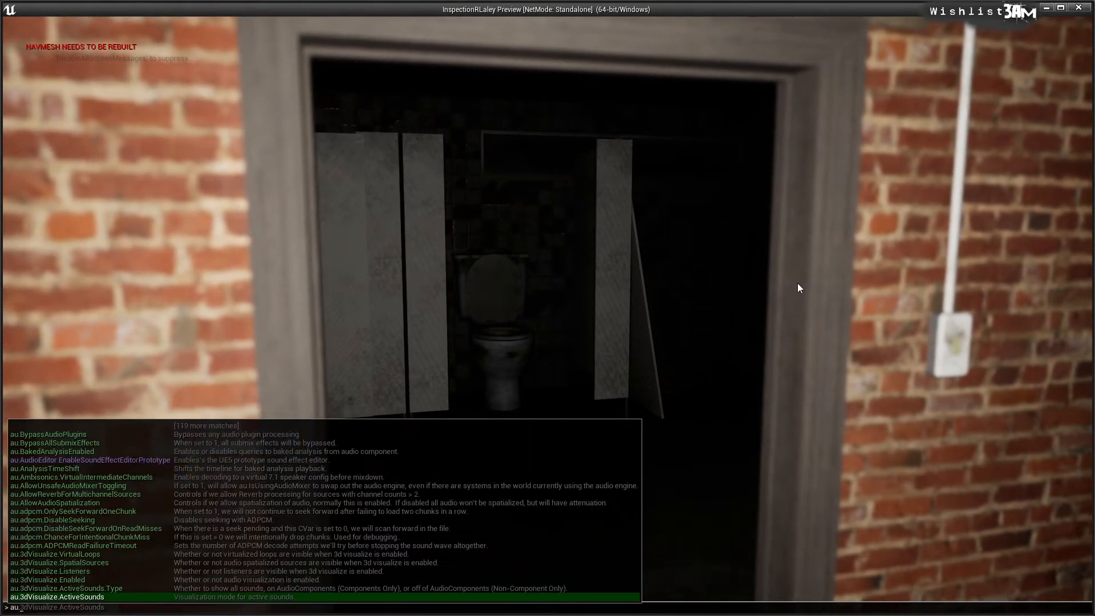
type("au.IsUsingAudioMixer")
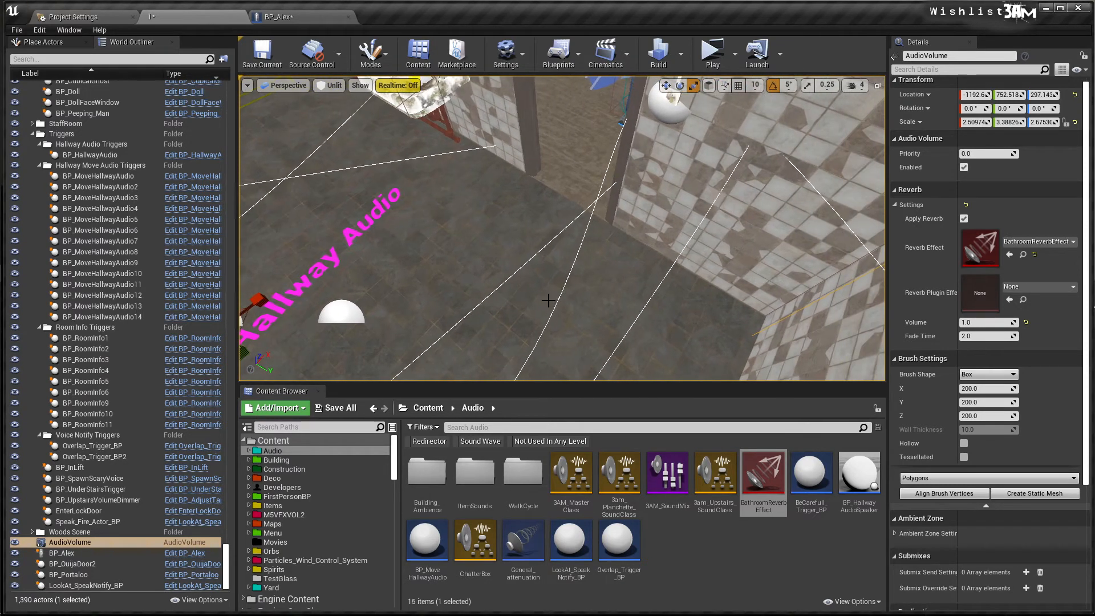
- Launch a second standalone play test with the volume's X scale lowered to about 2.51
left_click(711, 54)
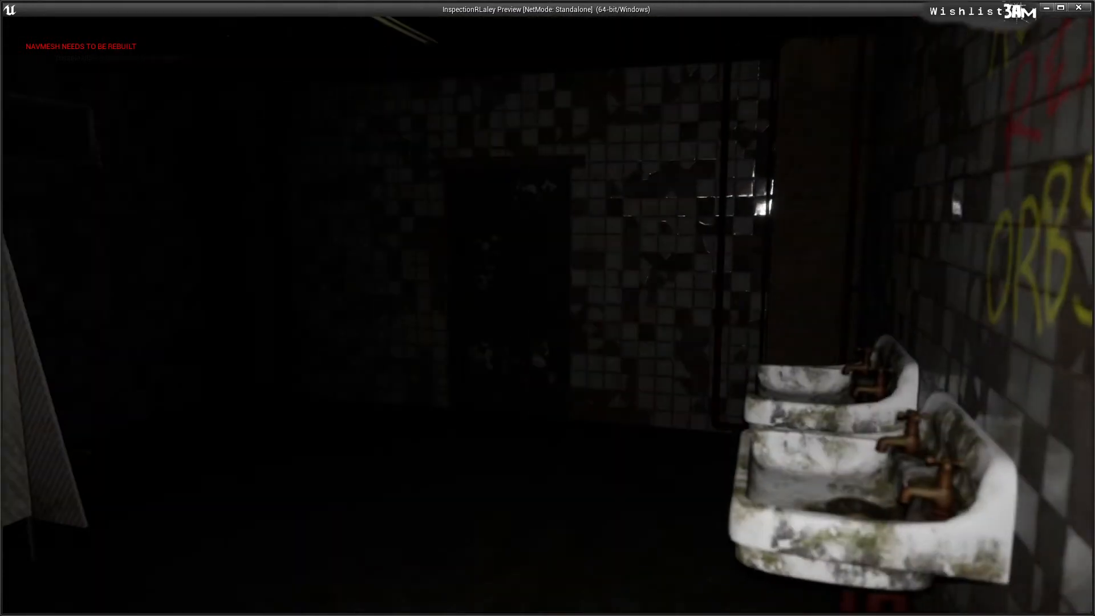
mouse_move(548, 308)
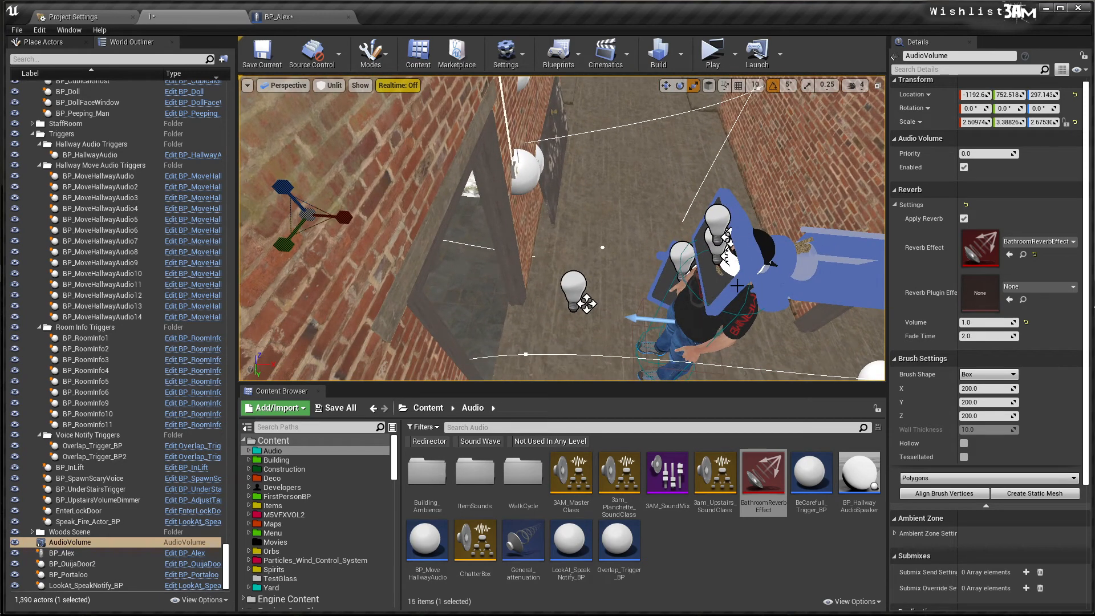
mouse_move(339, 273)
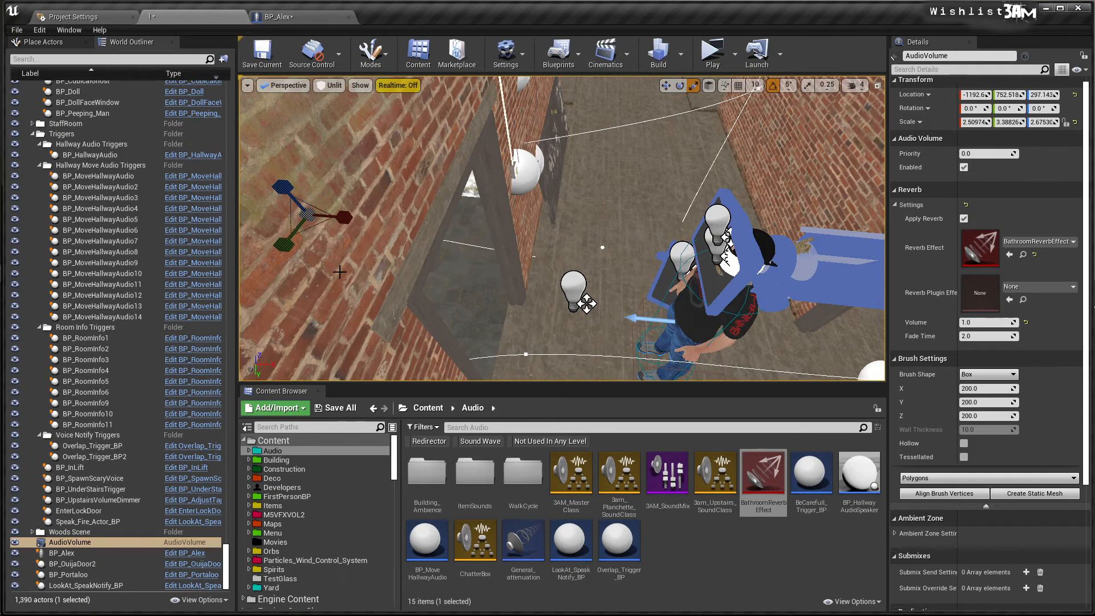
mouse_move(509, 275)
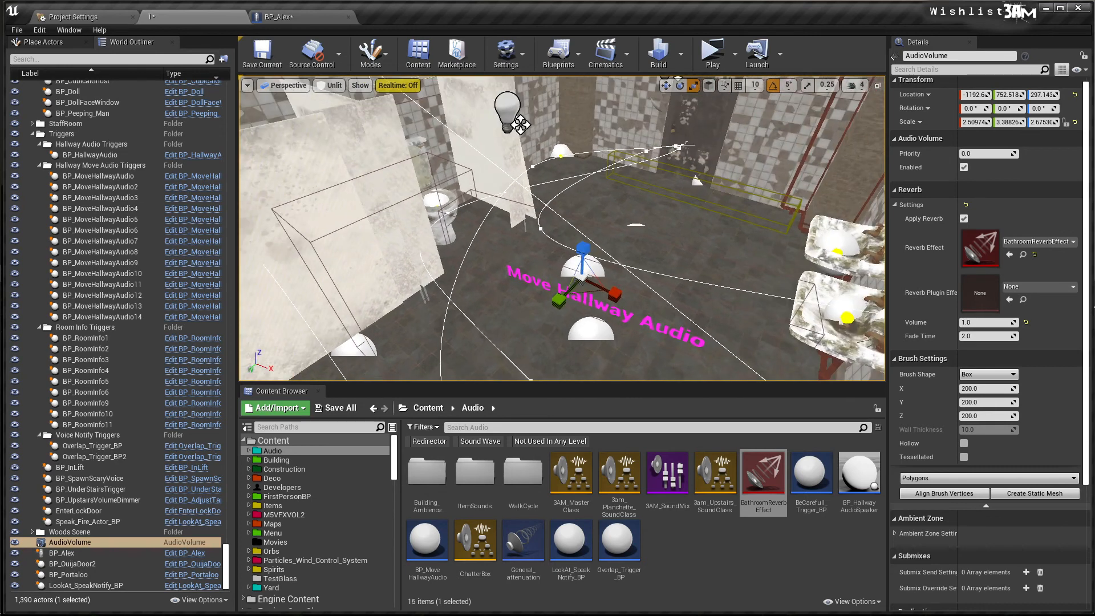
mouse_move(673, 270)
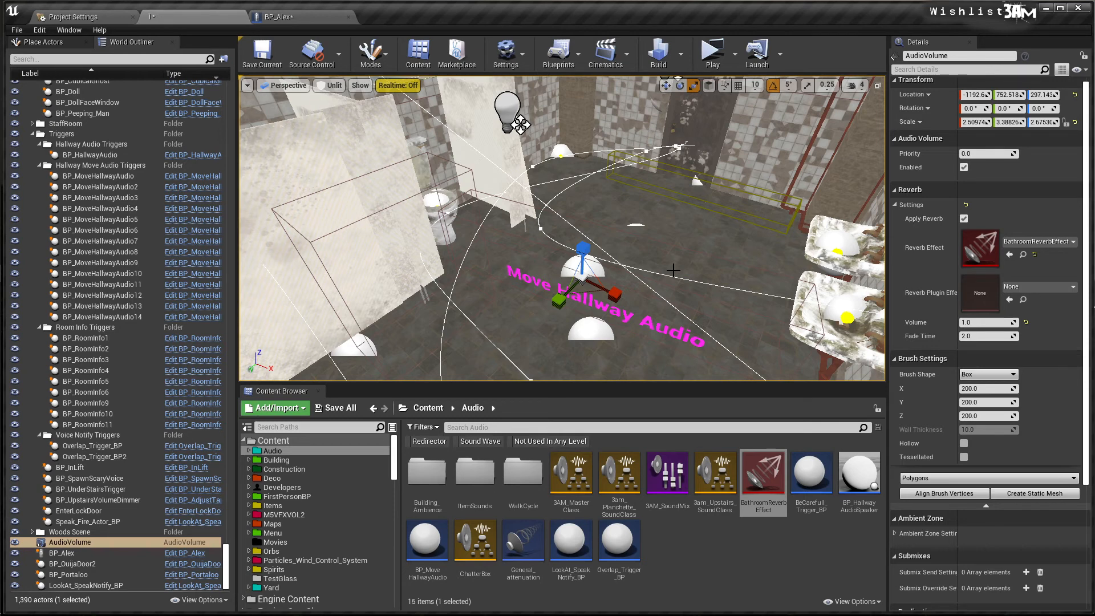
mouse_move(661, 264)
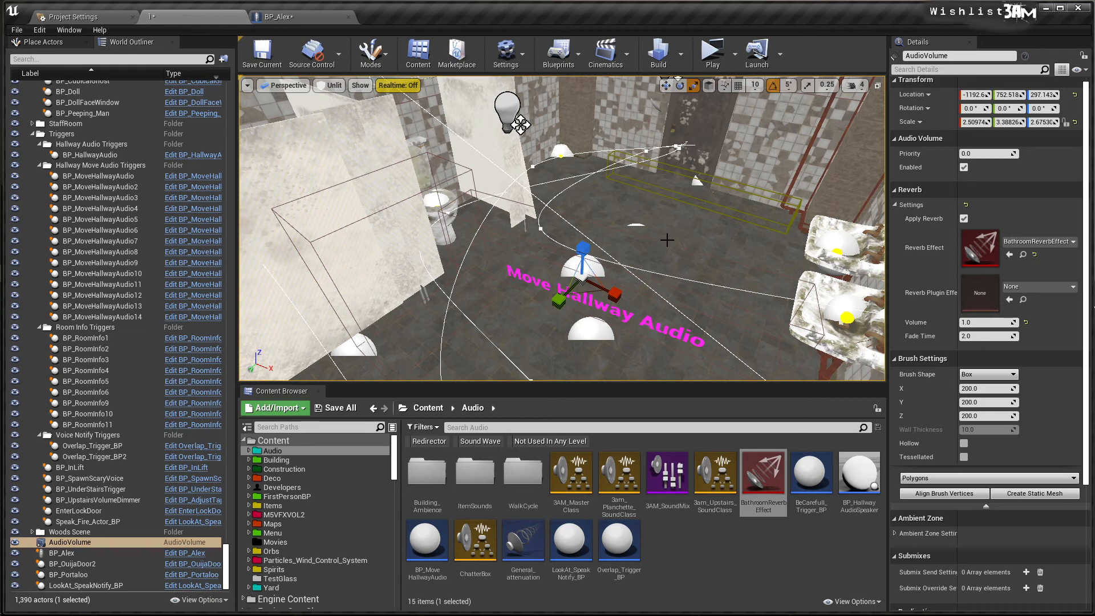
mouse_move(667, 238)
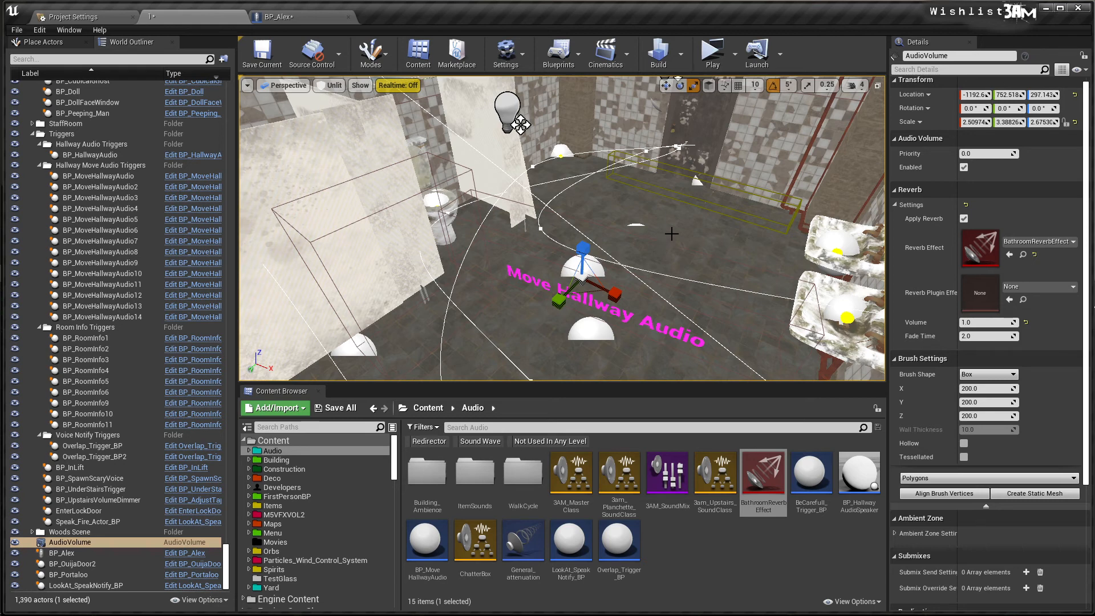